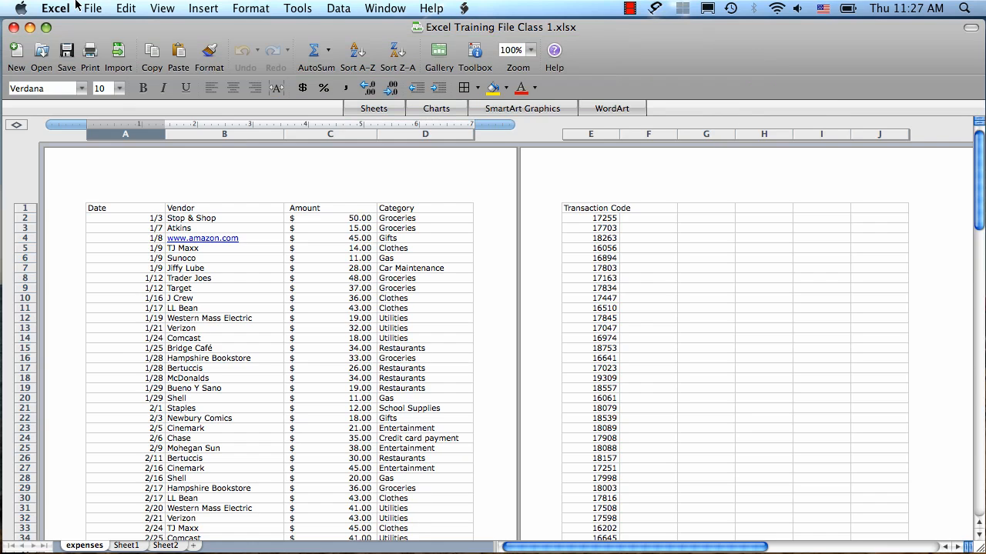
{"action": "mouse_move", "coordinate": [162, 9]}
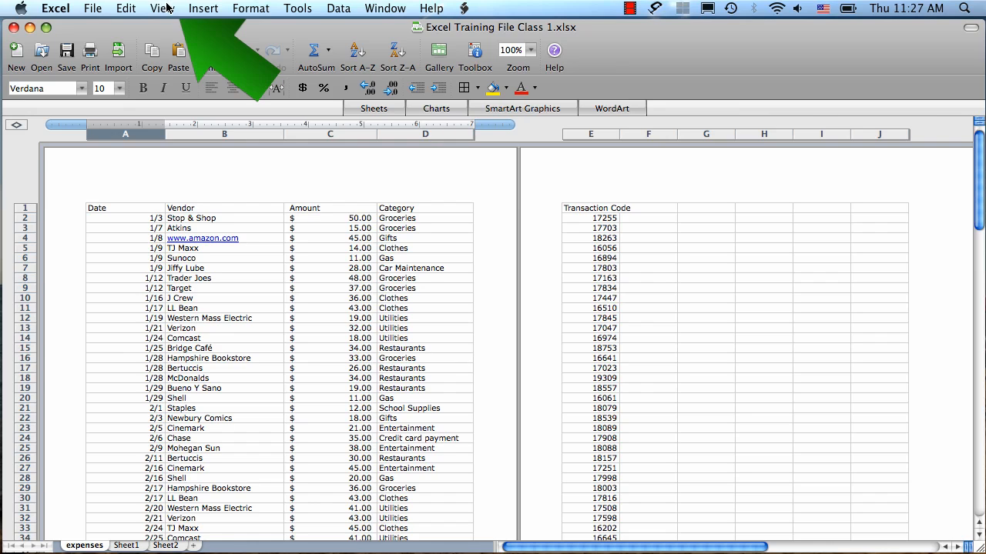
Step: Hide the Formatting toolbar via View > Toolbars, then show it again
{"action": "left_click", "coordinate": [161, 9]}
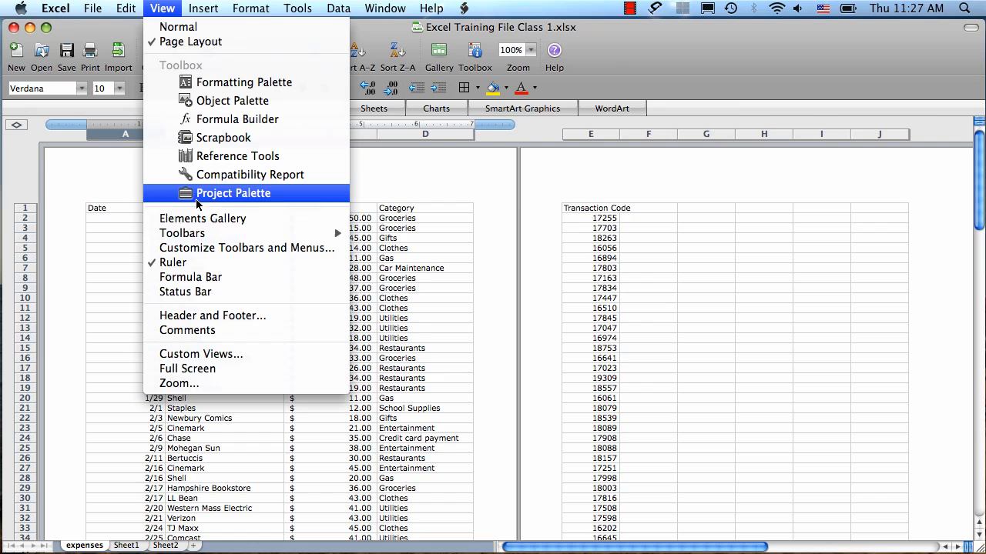
{"action": "left_click", "coordinate": [182, 234]}
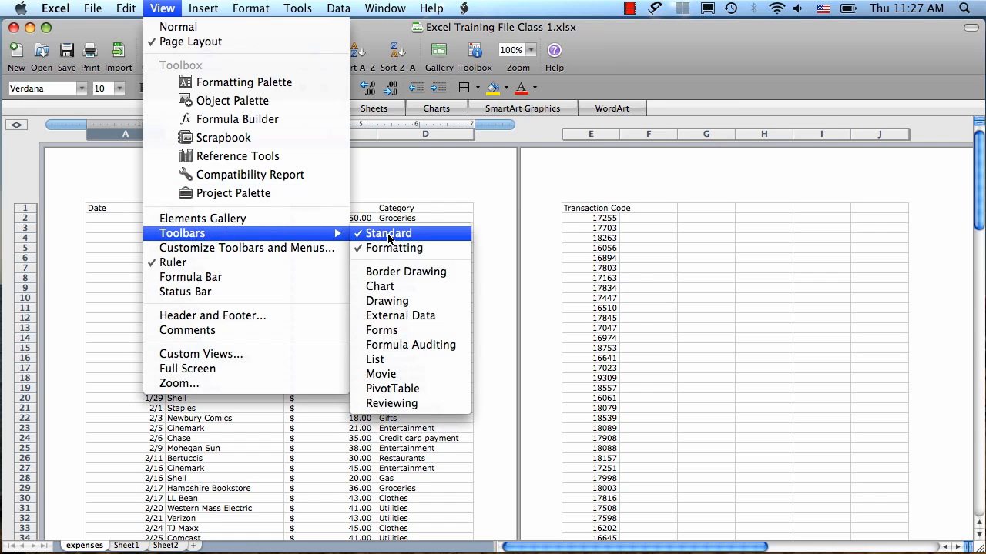
{"action": "left_click", "coordinate": [388, 233]}
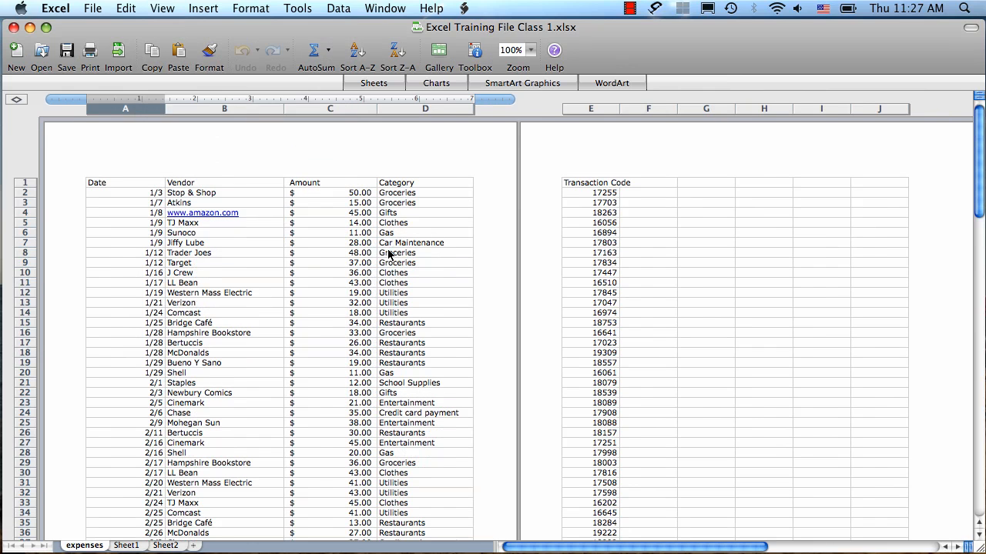
{"action": "left_click", "coordinate": [162, 10]}
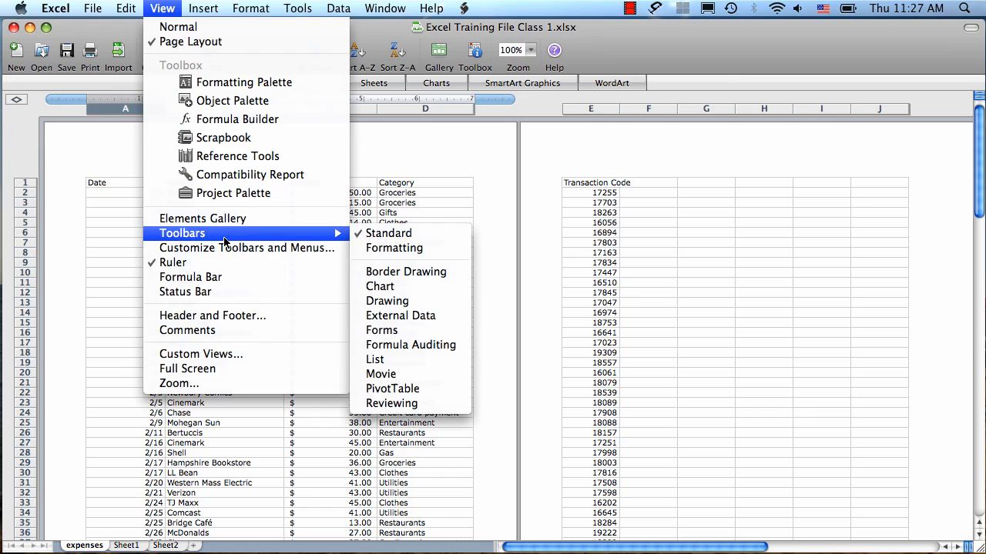
{"action": "mouse_move", "coordinate": [394, 248]}
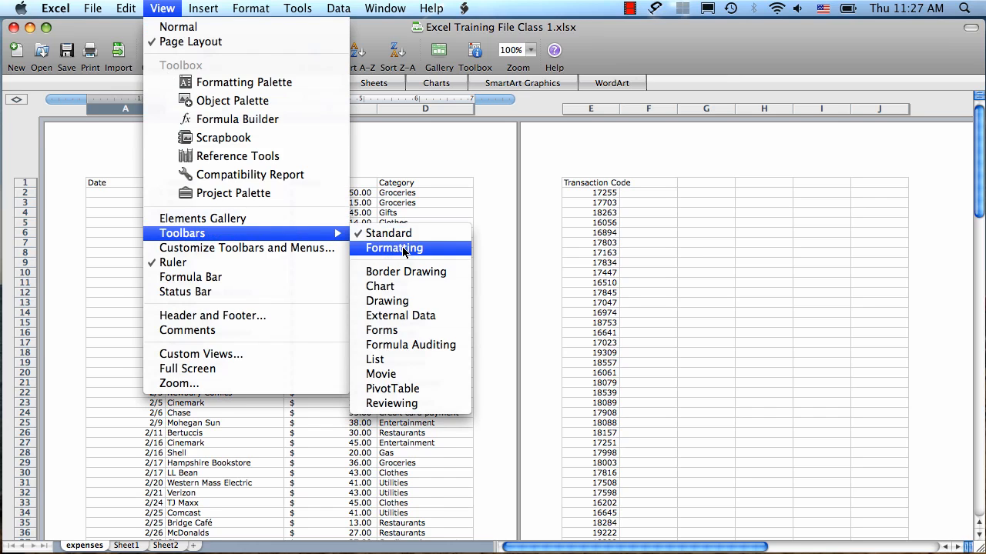
{"action": "left_click", "coordinate": [395, 246]}
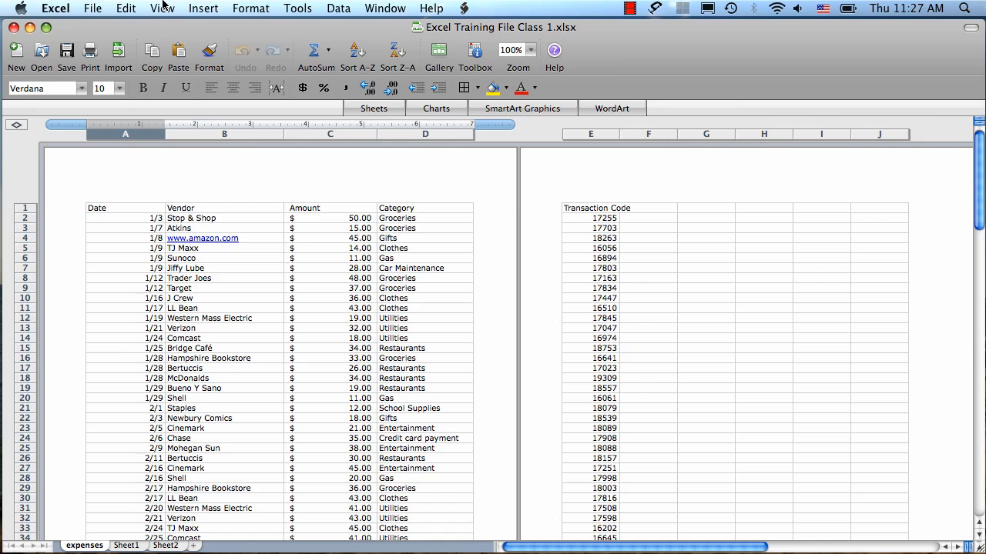
{"action": "mouse_move", "coordinate": [78, 194]}
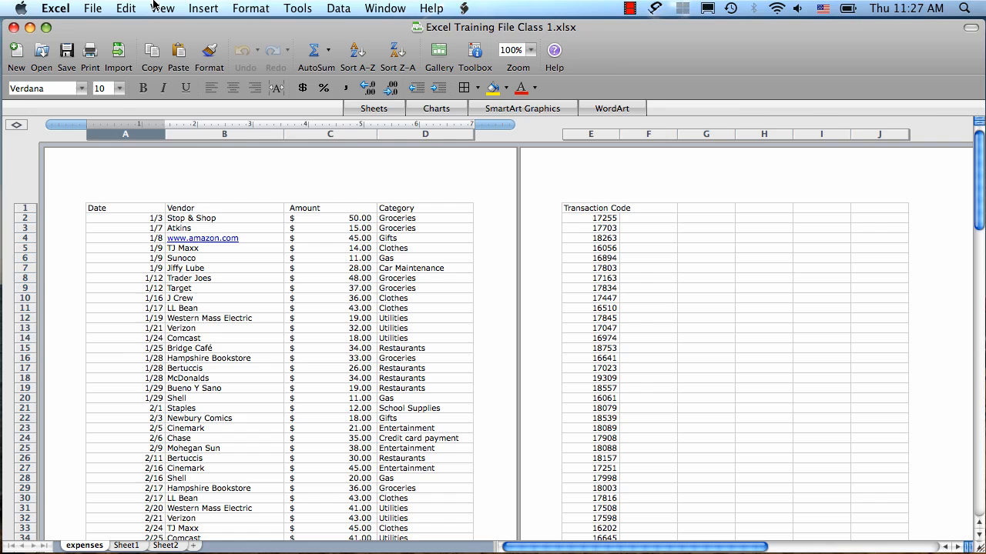
Step: Switch the expenses sheet to Normal view from the View menu
{"action": "left_click", "coordinate": [163, 9]}
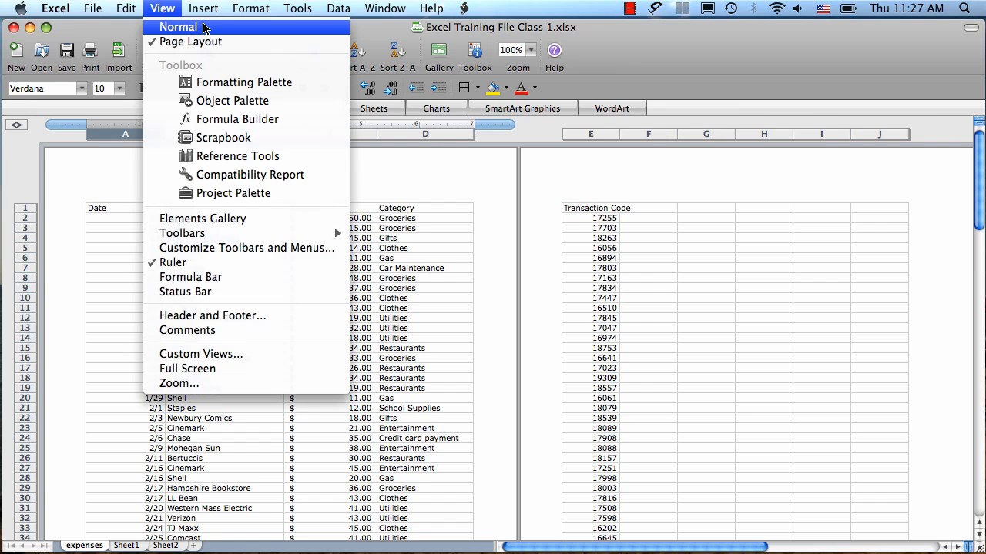
{"action": "left_click", "coordinate": [178, 26]}
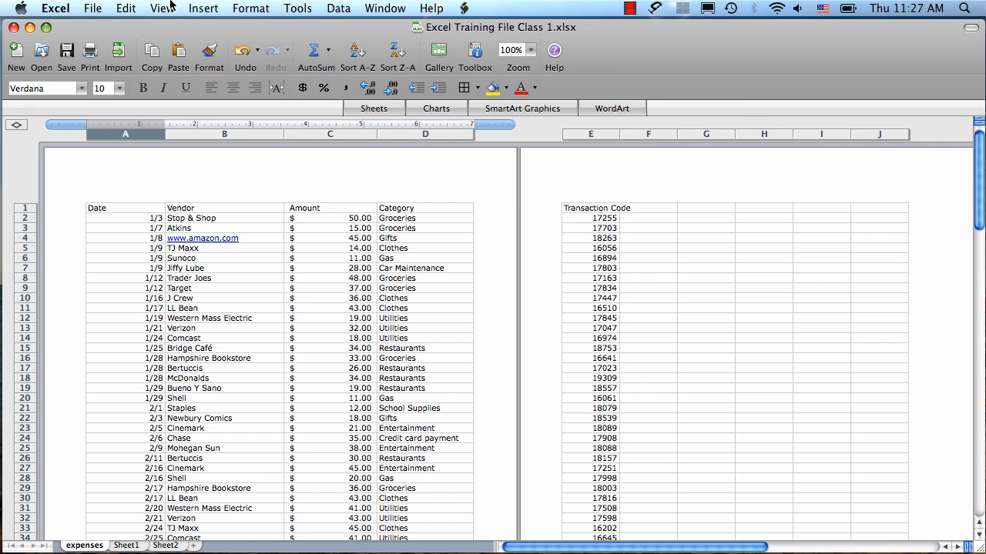
{"action": "left_click", "coordinate": [162, 10]}
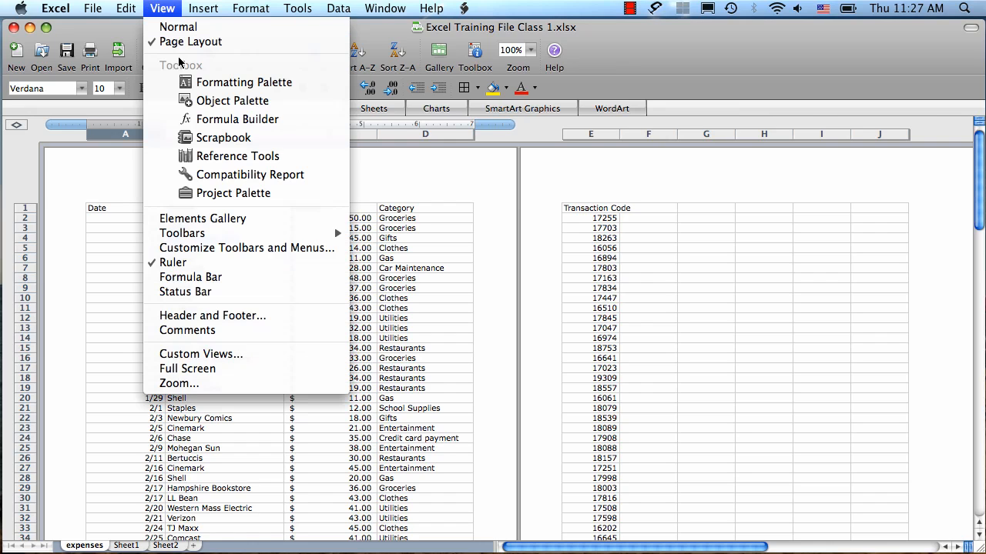
{"action": "left_click", "coordinate": [244, 82]}
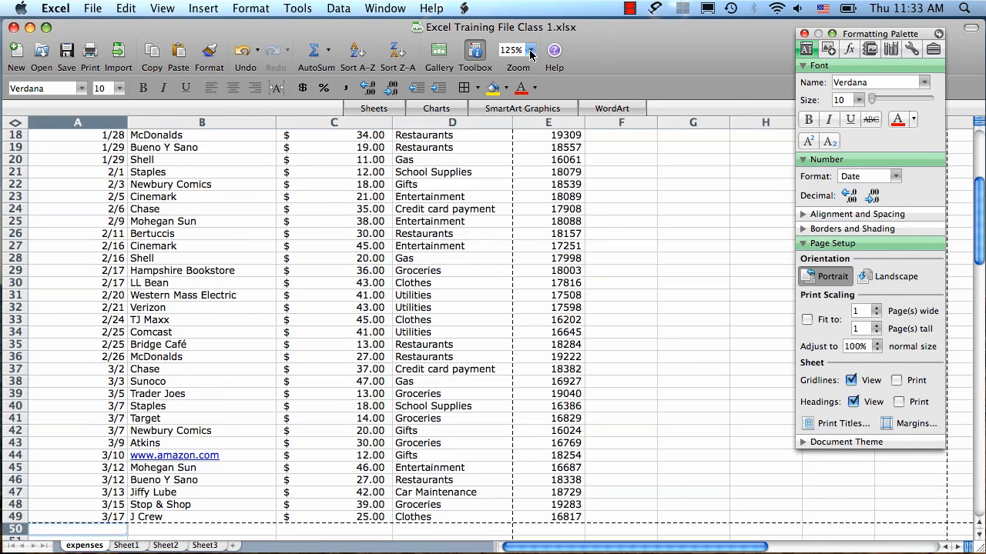
Step: Set the sheet zoom to 100% from the Standard toolbar, then try 75%
{"action": "left_click", "coordinate": [530, 50]}
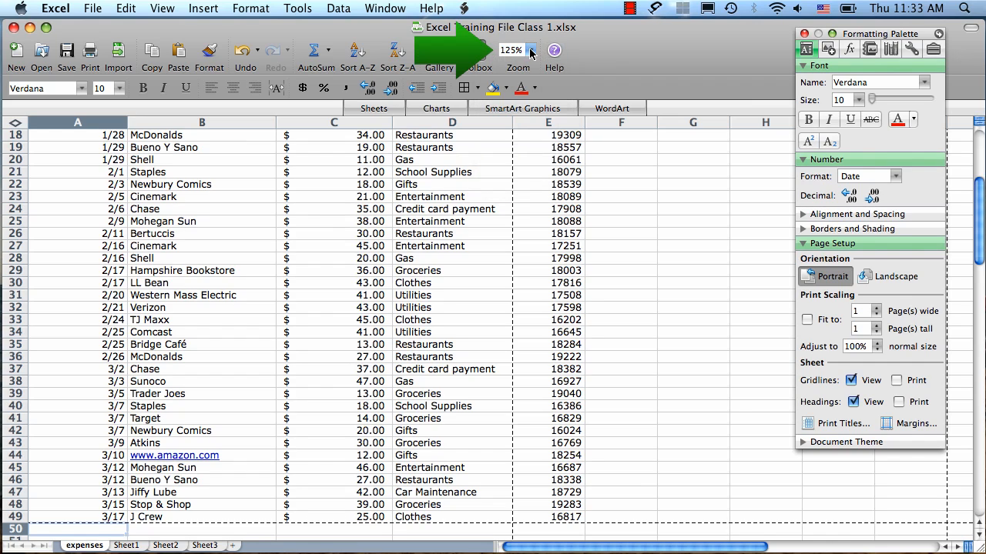
{"action": "left_click", "coordinate": [529, 49]}
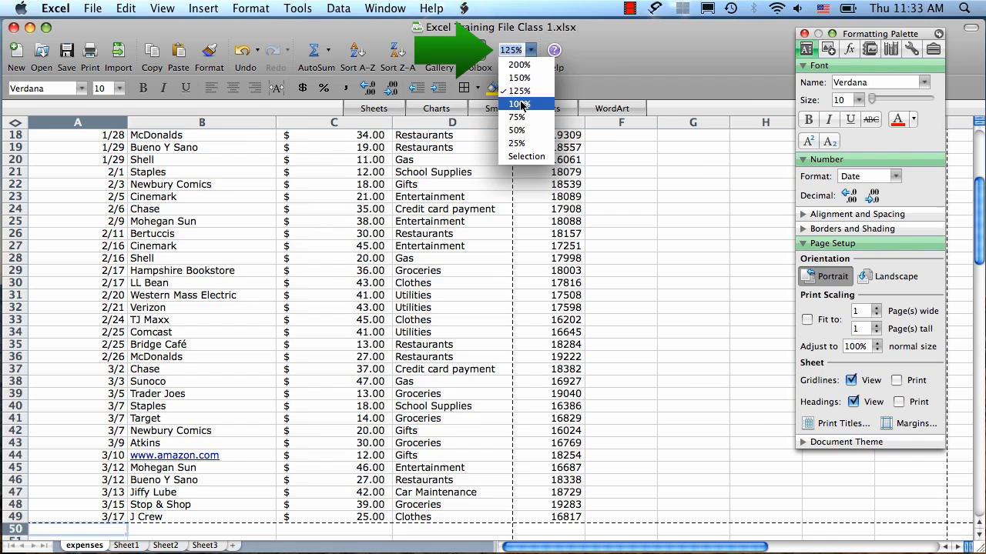
{"action": "left_click", "coordinate": [518, 105]}
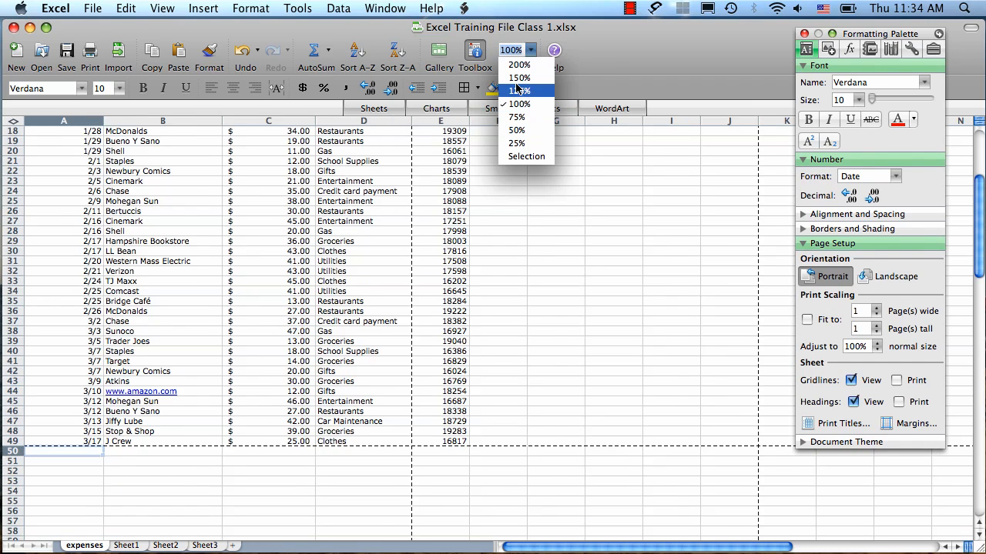
{"action": "left_click", "coordinate": [517, 91]}
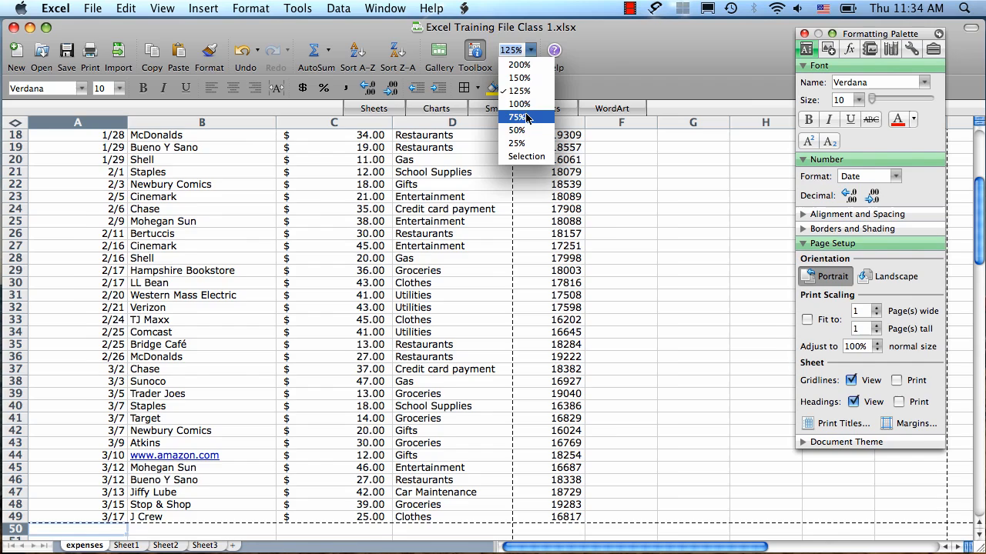
{"action": "left_click", "coordinate": [519, 105]}
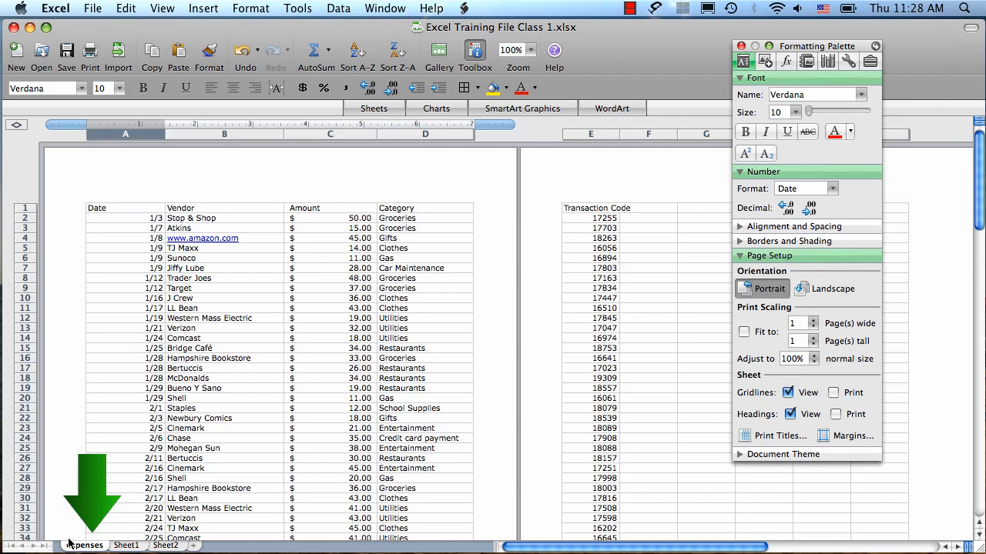
Step: Visit Sheet1, return to expenses, and insert a new blank Sheet3
{"action": "double_click", "coordinate": [86, 545]}
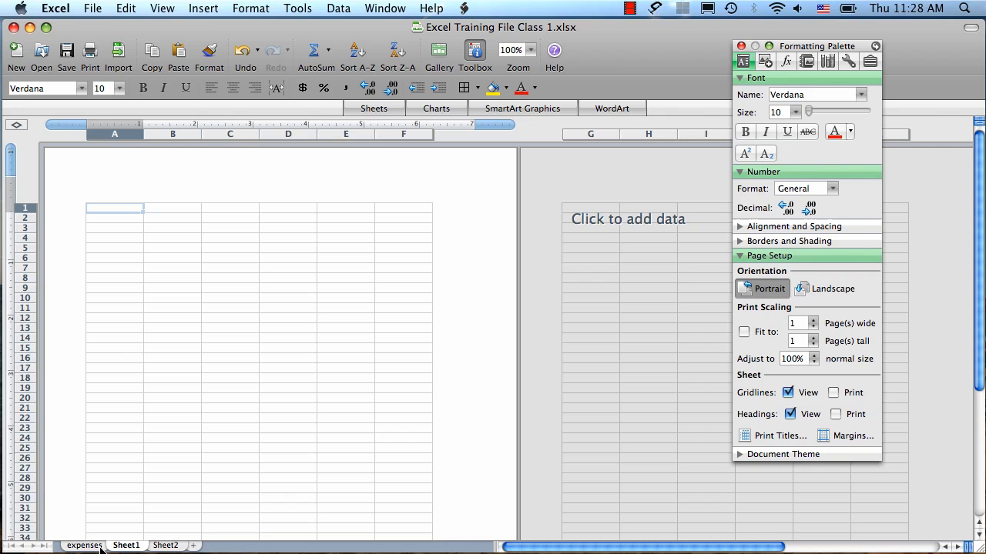
{"action": "left_click", "coordinate": [83, 546]}
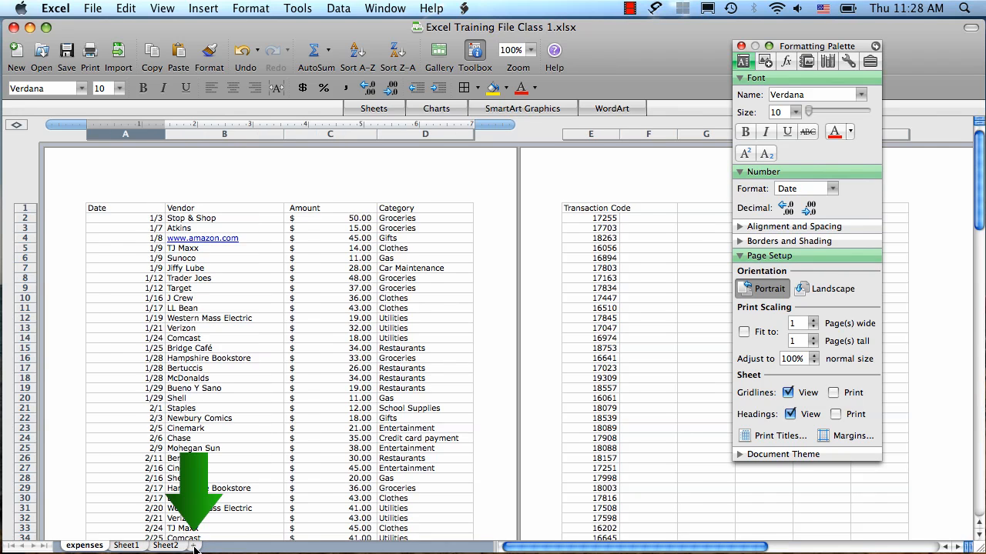
{"action": "left_click", "coordinate": [231, 545]}
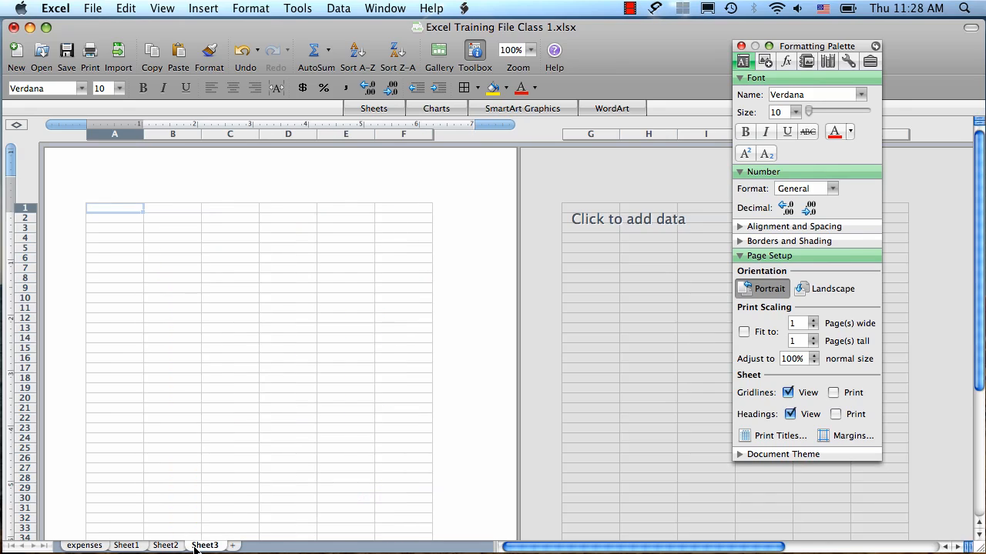